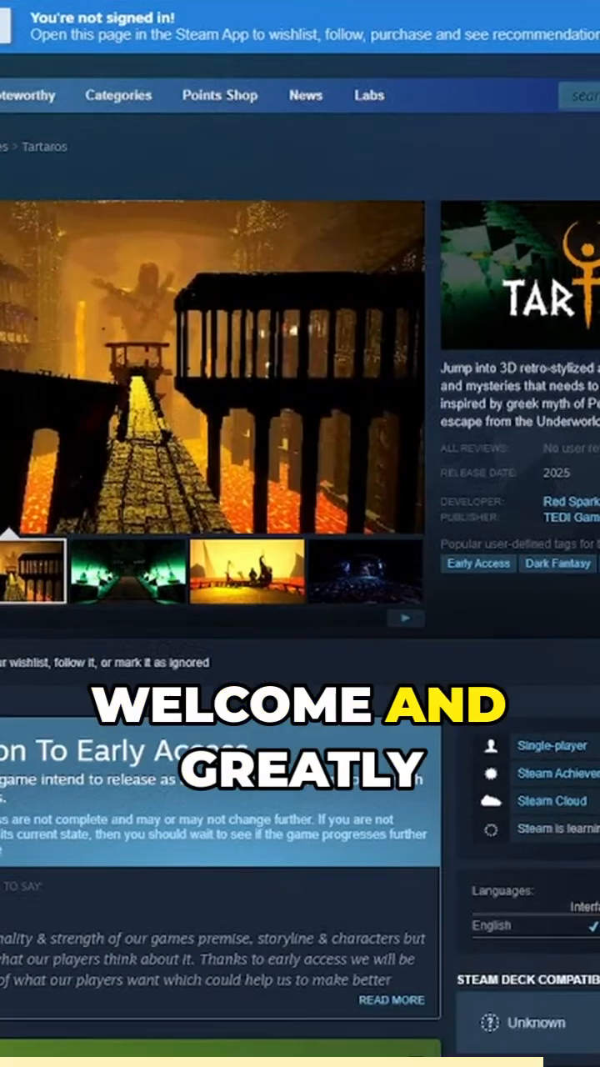
scroll(down, 3)
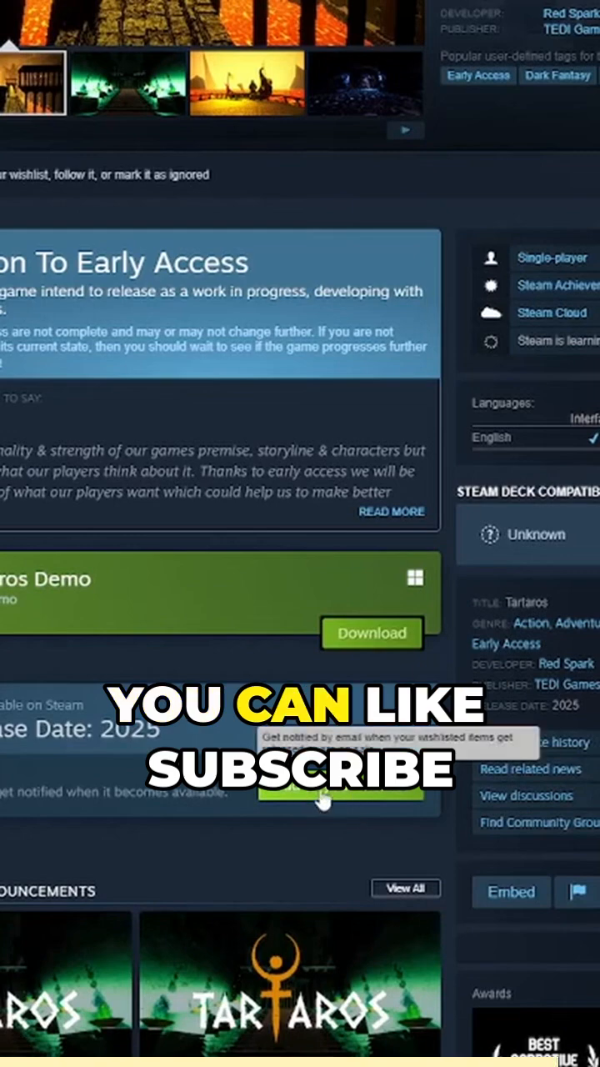